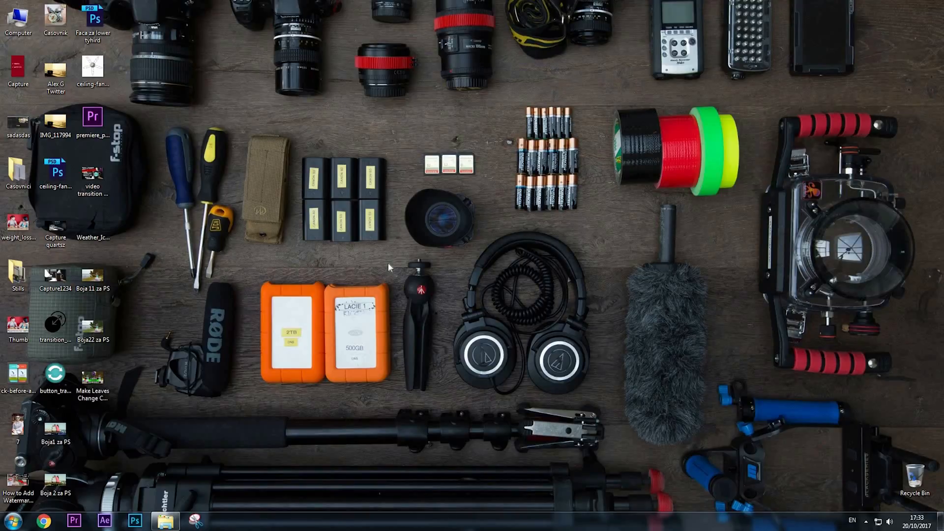
mouse_move(398, 267)
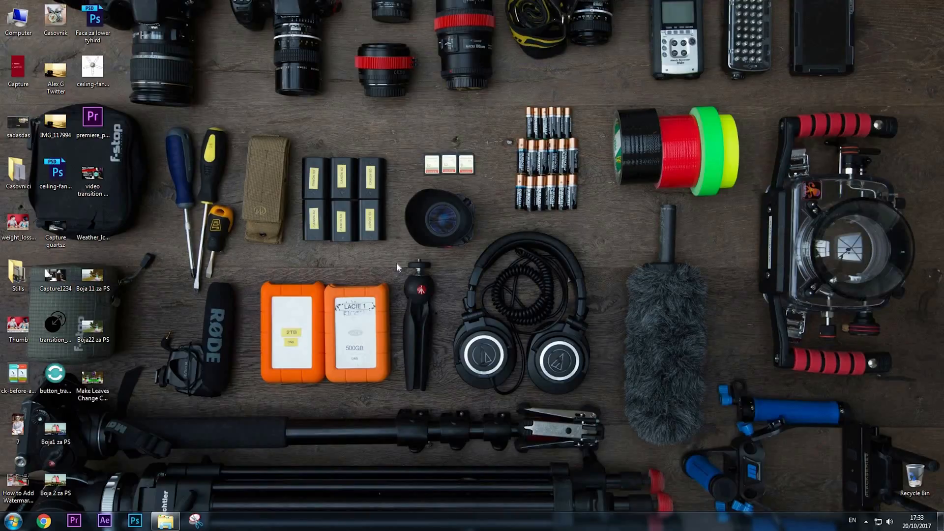
Step: Launch Premiere Pro from the taskbar so the start screen with recent projects appears
click(75, 521)
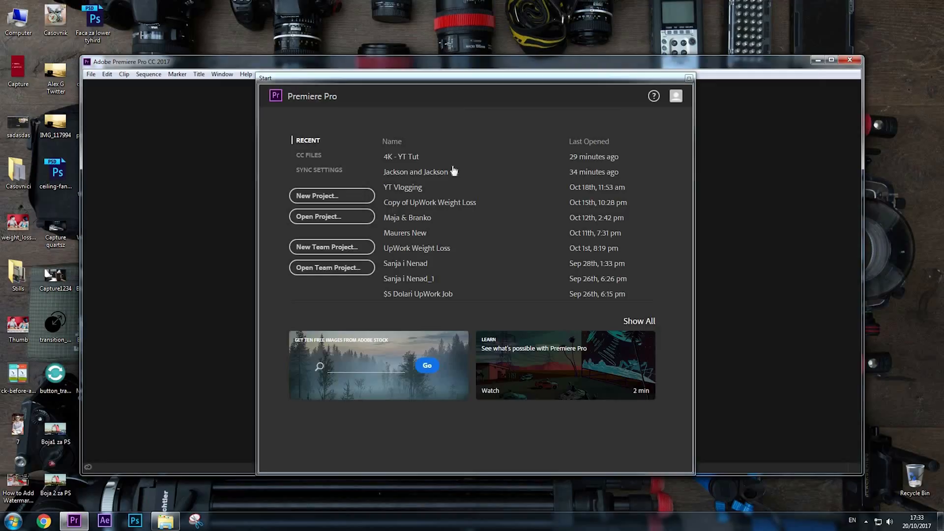
Step: Create a new project named '4k YouTube Export' and confirm it
click(330, 196)
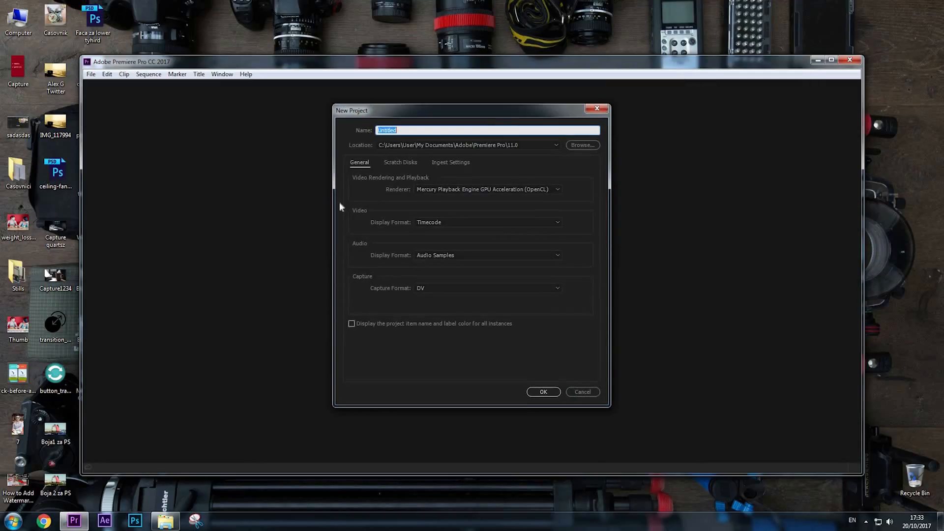
mouse_move(355, 147)
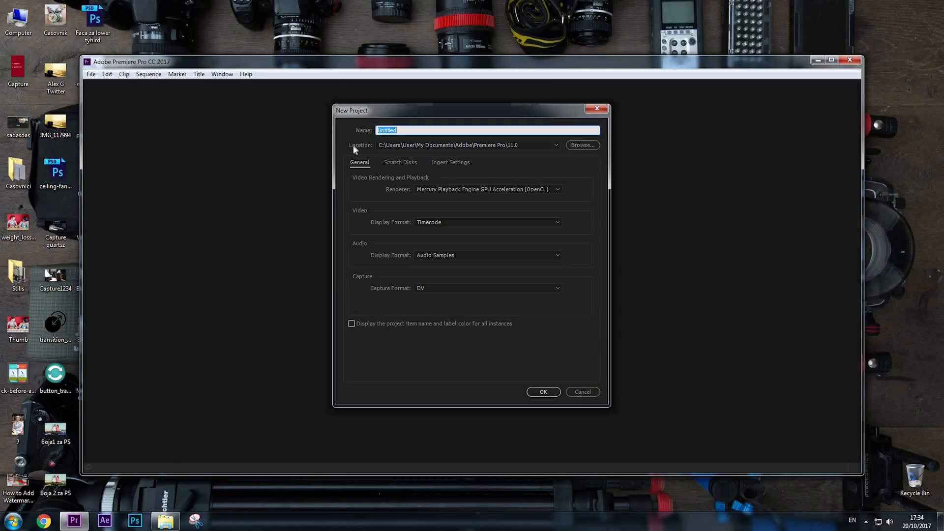
text(a)
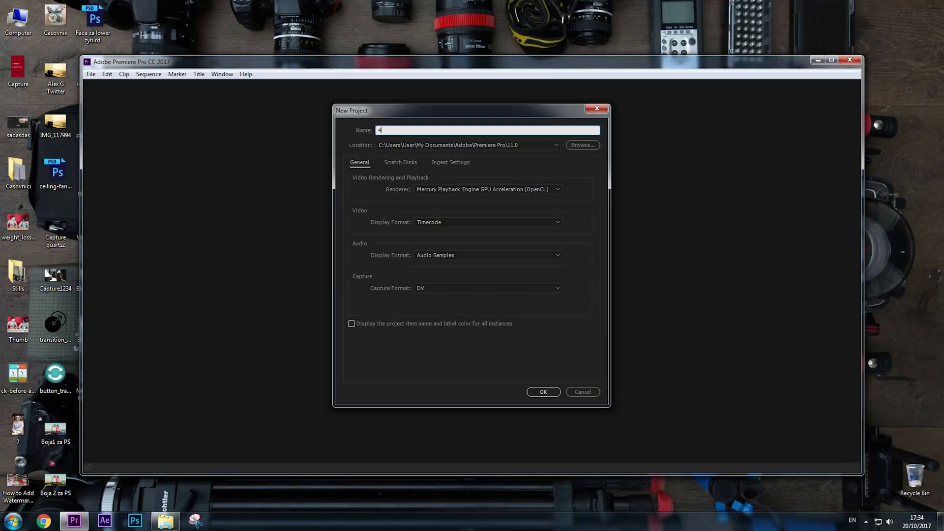
text(YouTube Export)
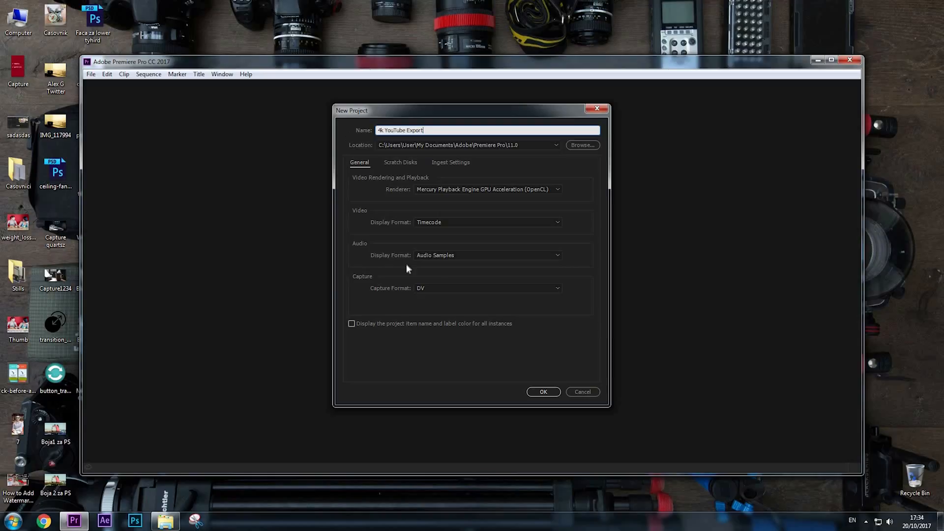
click(543, 391)
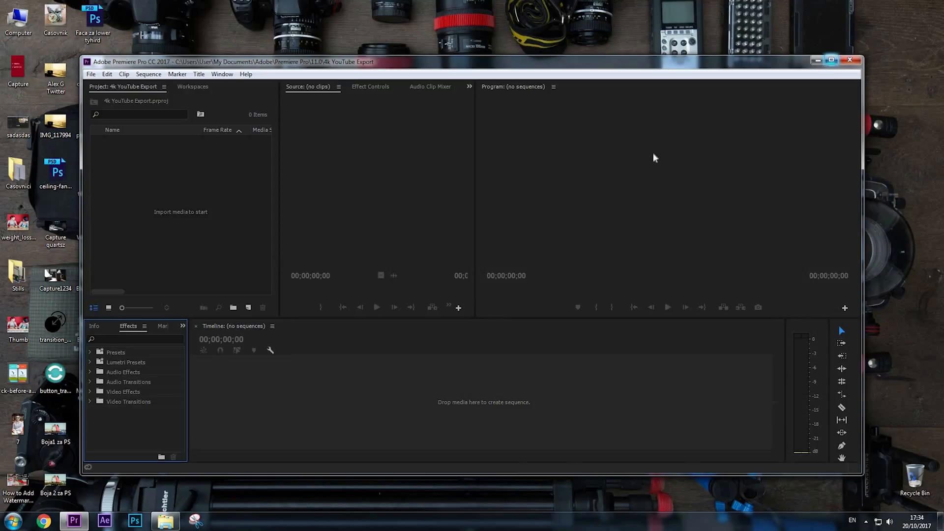
Step: Maximize the Premiere Pro window so the editor fills the screen
click(832, 61)
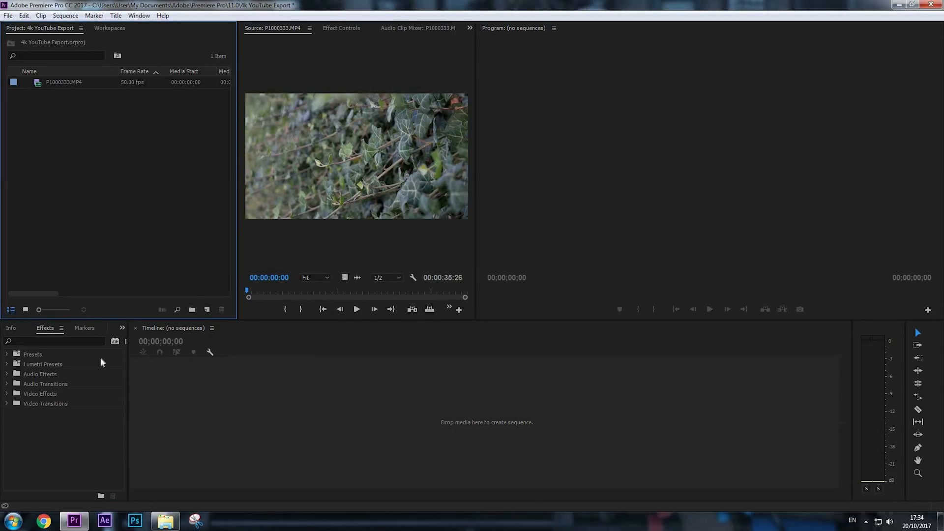
mouse_move(333, 385)
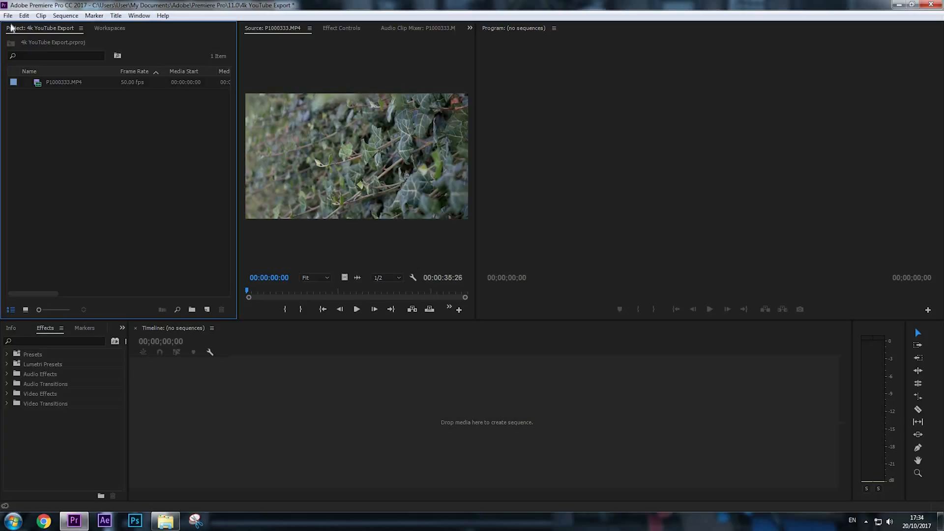
Step: Start a new sequence and pick the DSLR 1080p24 preset under Digital SLR > 1080p
click(8, 16)
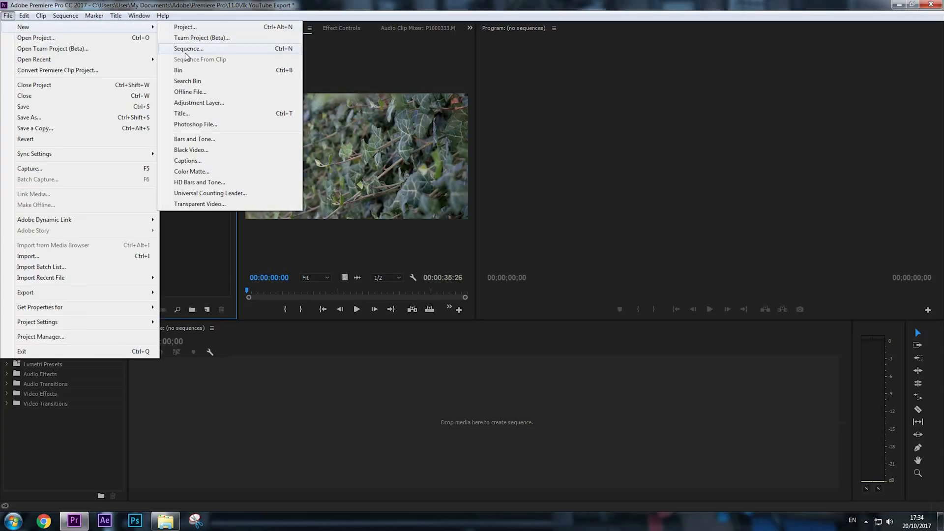
mouse_move(287, 49)
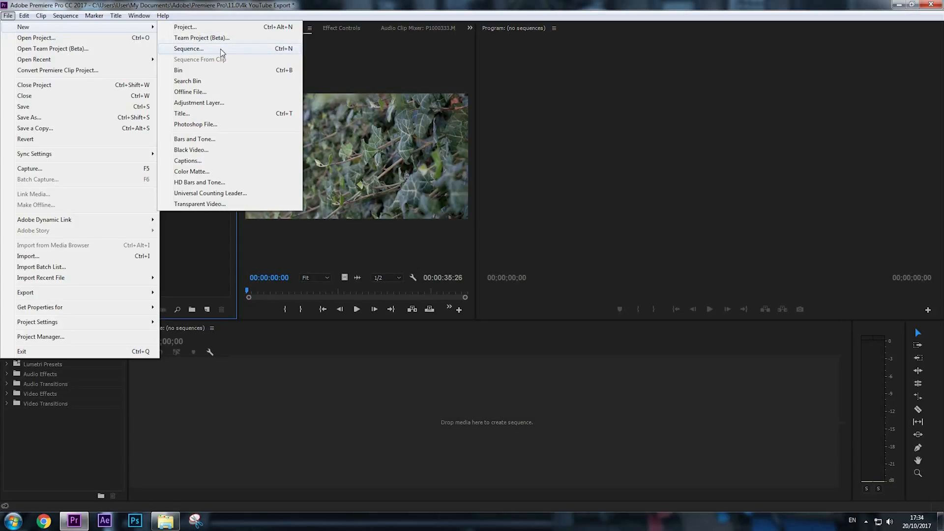
click(189, 49)
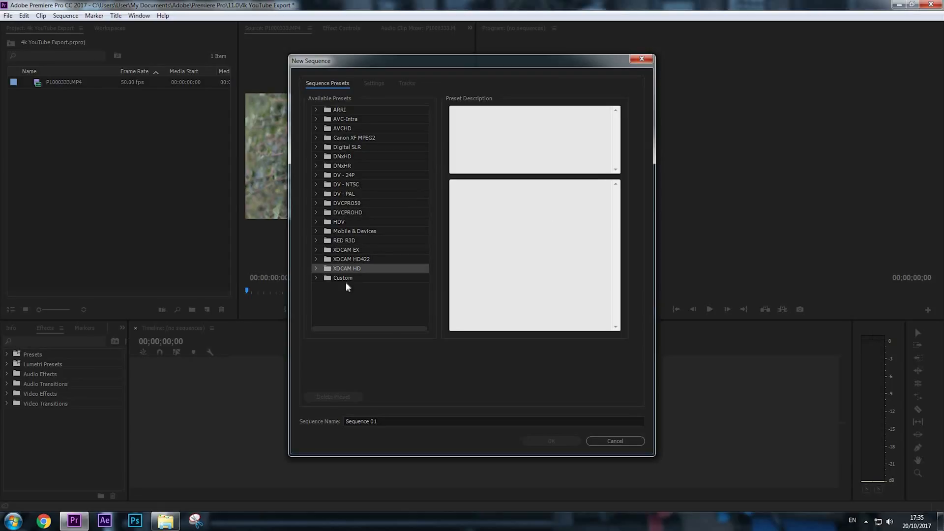
click(342, 277)
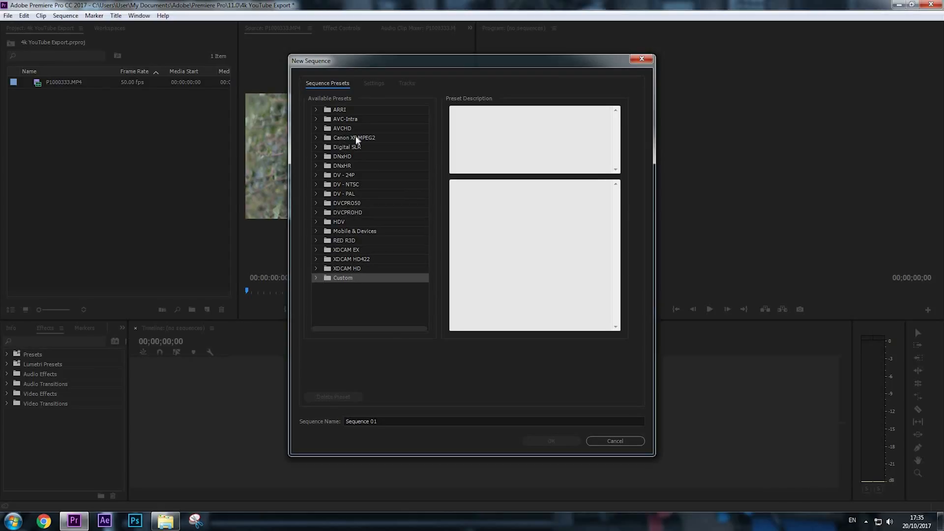
mouse_move(368, 96)
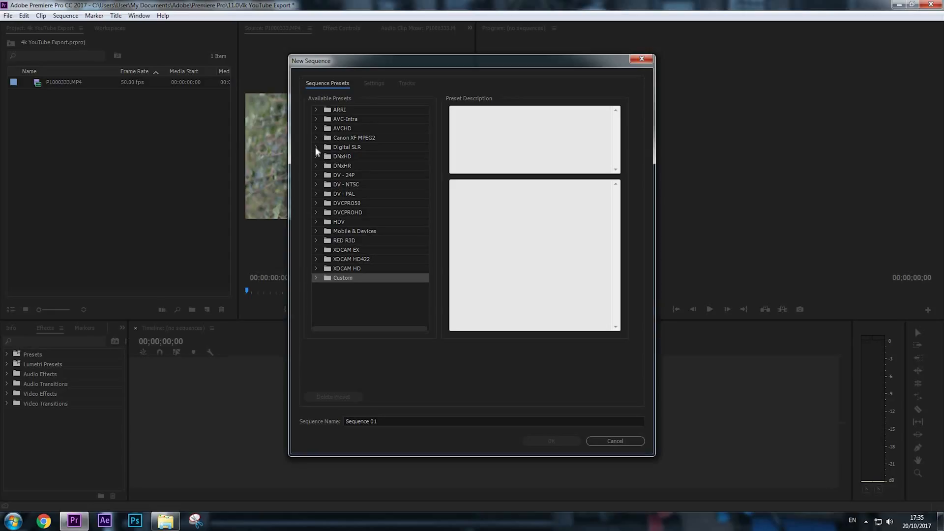
click(316, 146)
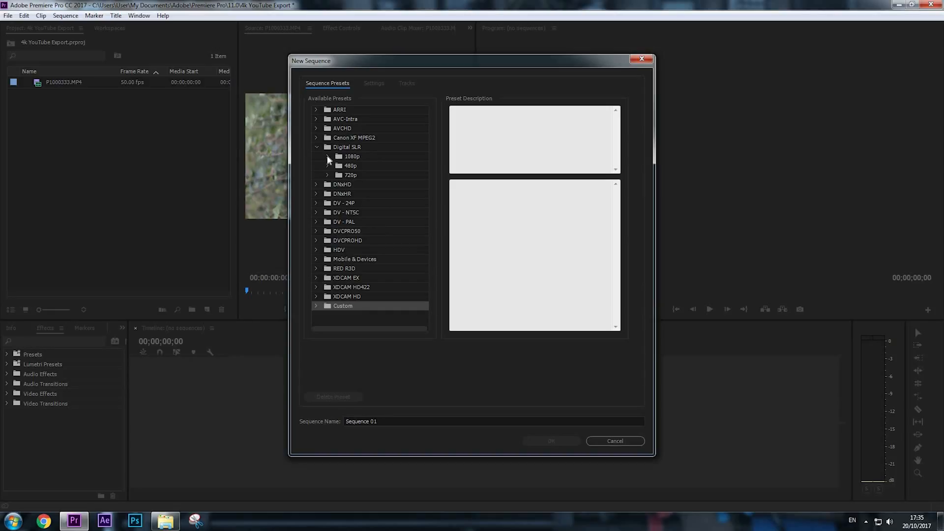
click(327, 156)
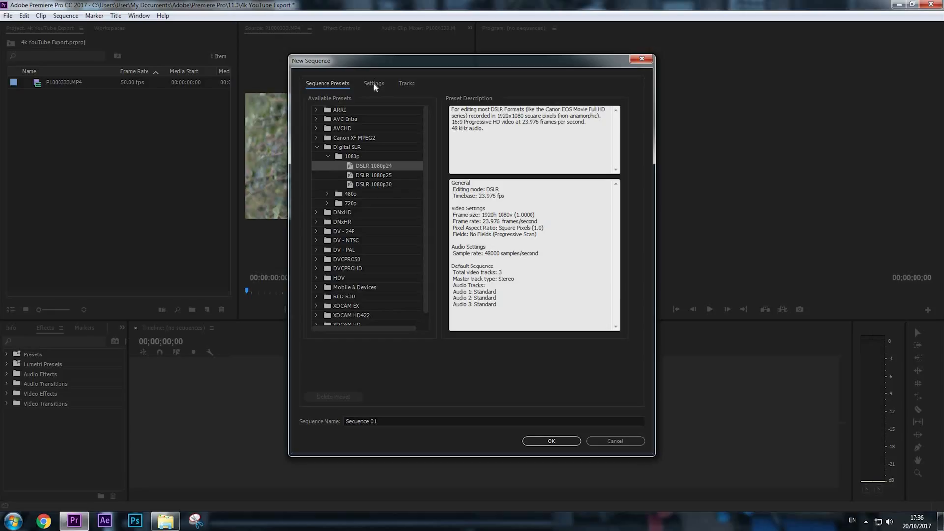
Step: In the sequence Settings, change the frame size to 3840 horizontal by 2160 vertical
click(374, 83)
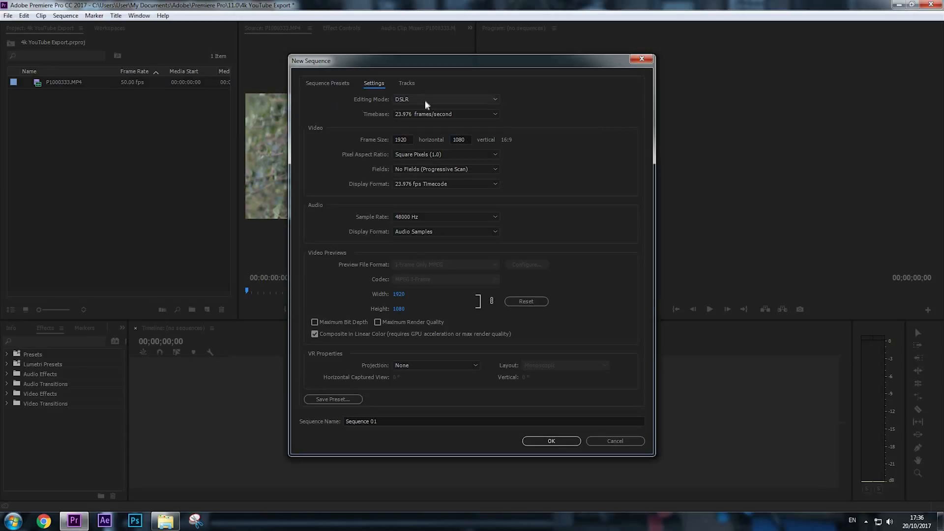
click(445, 98)
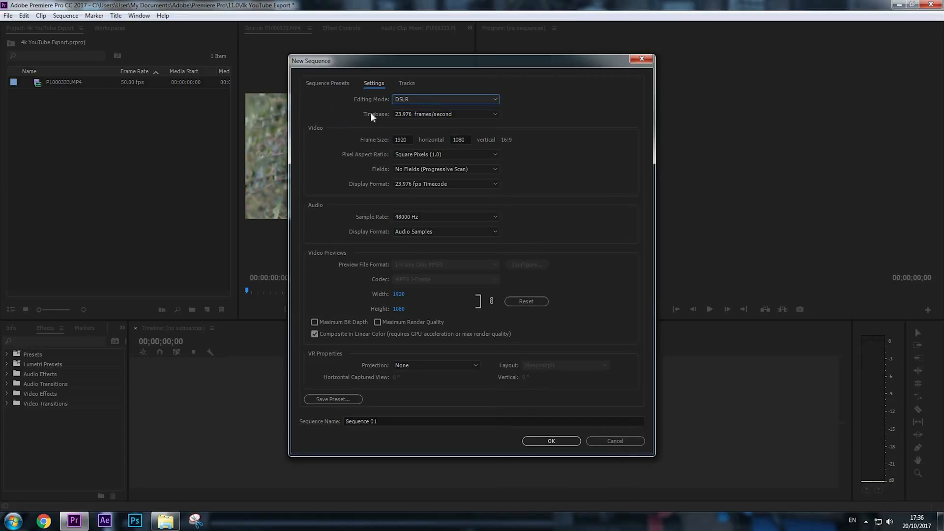
mouse_move(405, 120)
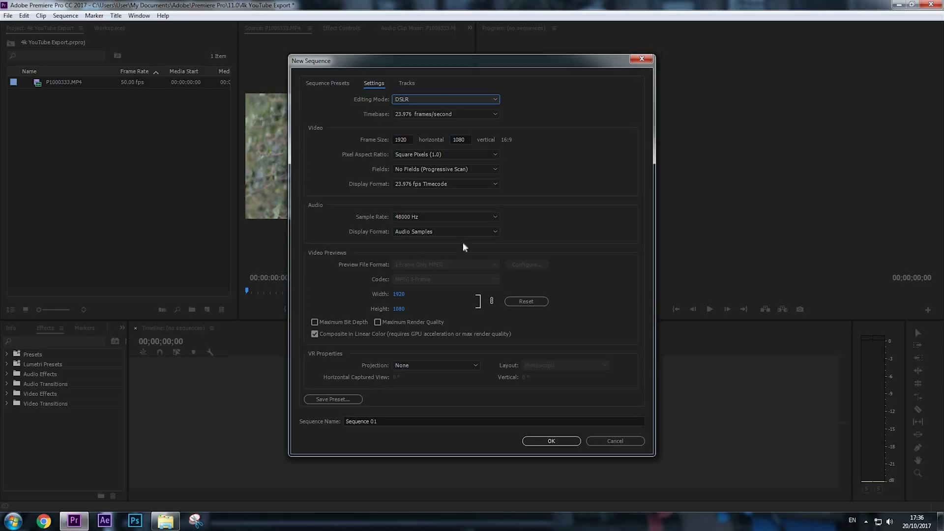
mouse_move(307, 136)
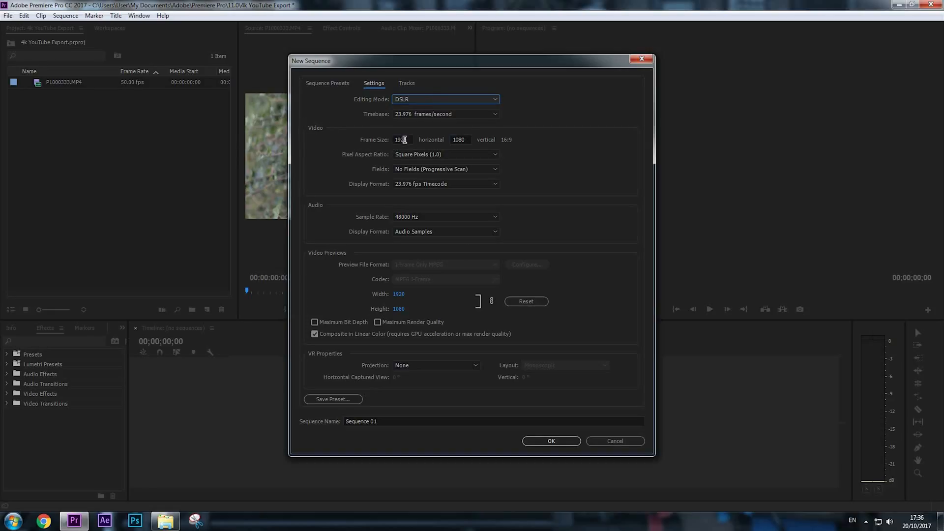
double_click(403, 140)
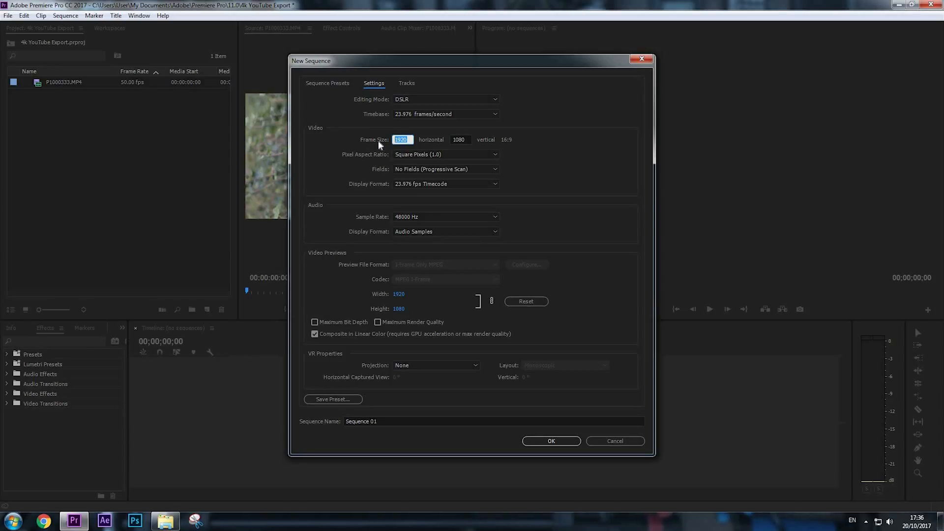
text(3840)
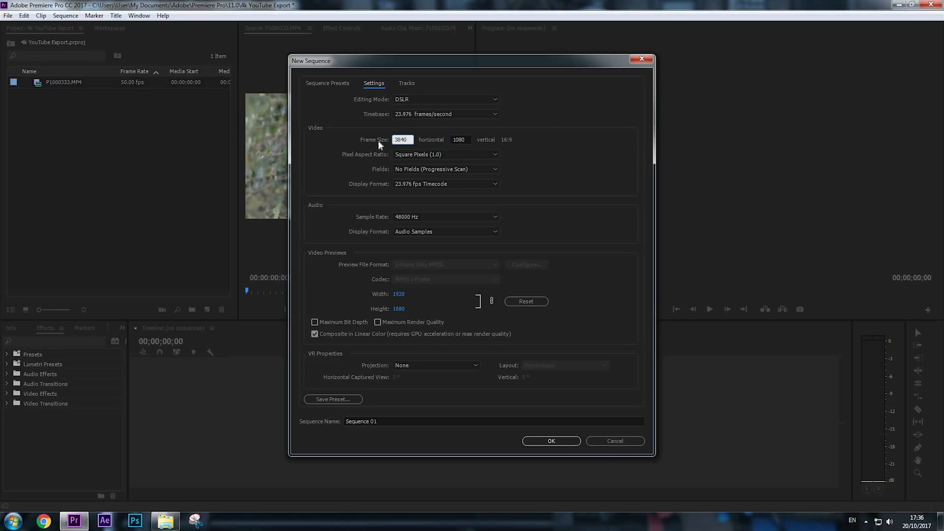
click(460, 140)
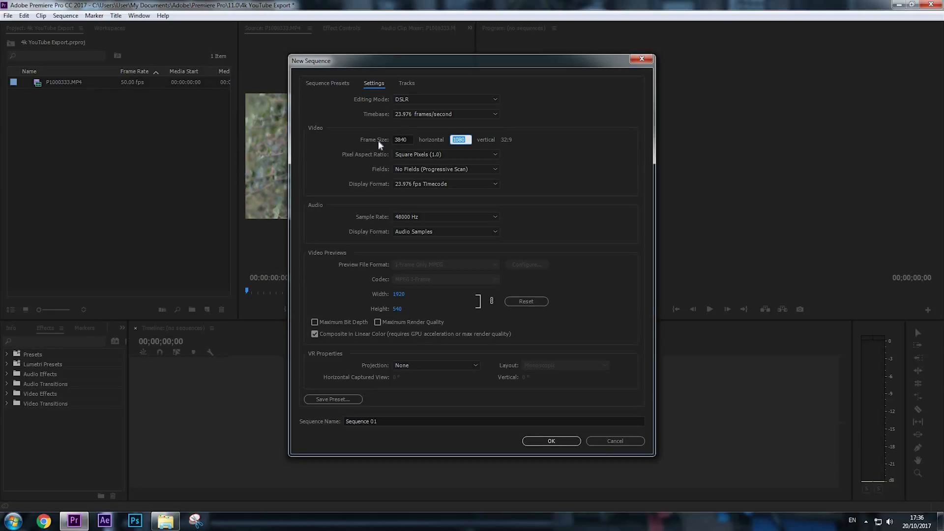
text(2160)
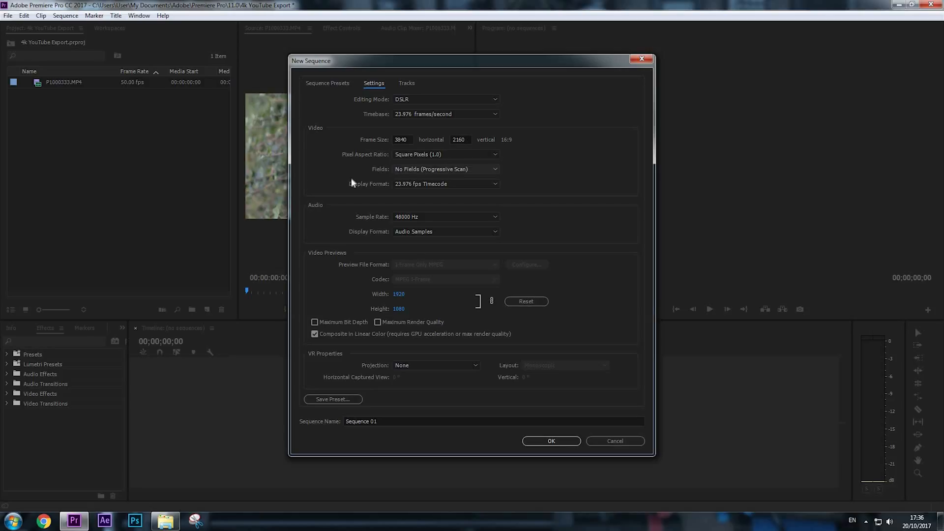
mouse_move(472, 190)
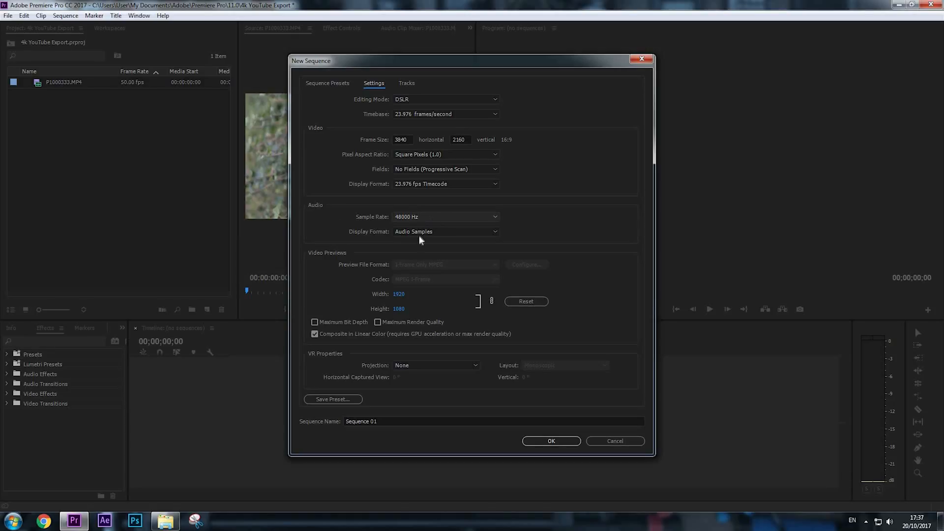
mouse_move(393, 446)
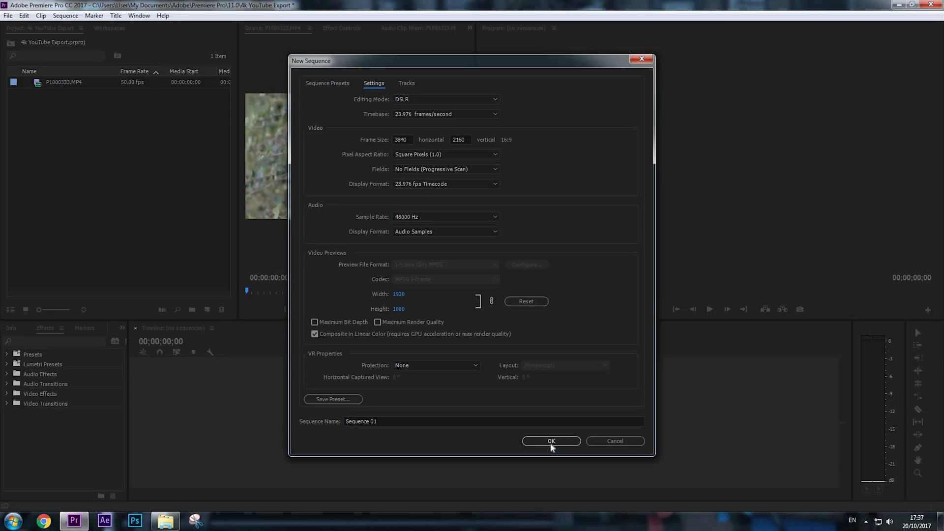
Step: Confirm the 3840x2160 sequence and place P1000333.MP4 on its timeline
click(550, 440)
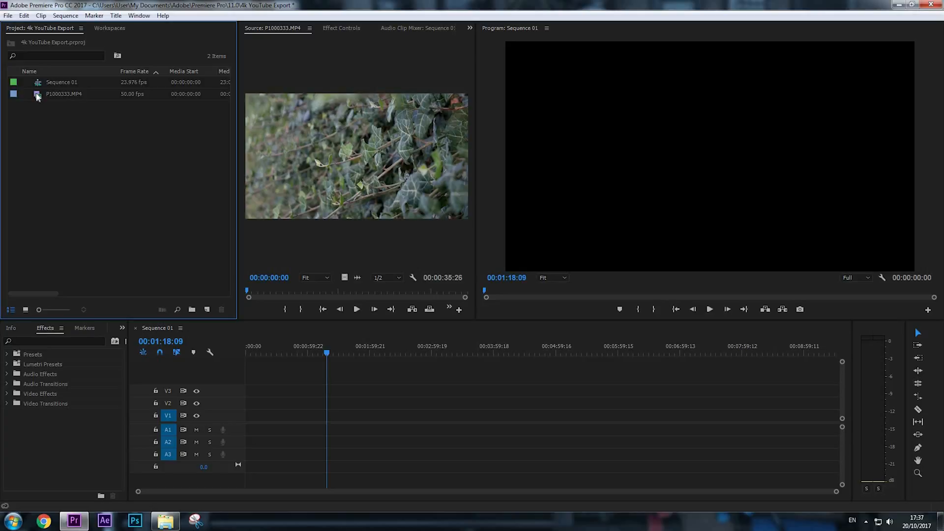
click(63, 94)
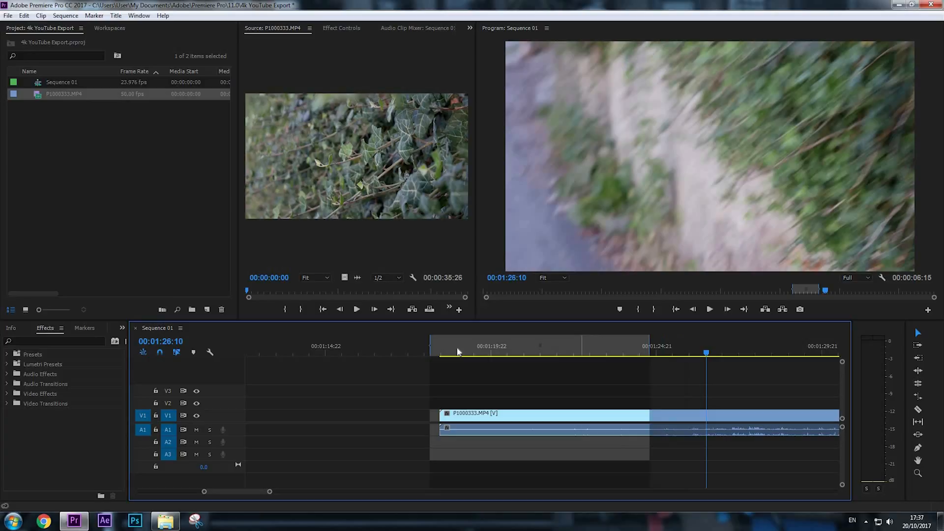
Step: Shorten the timeline's marked range to the clip's opening seconds and preview a frame there
click(439, 346)
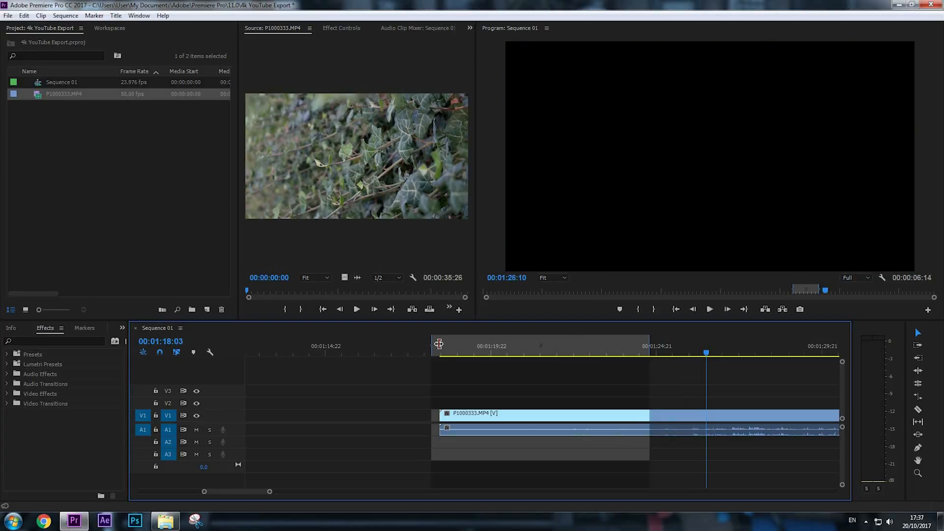
click(440, 346)
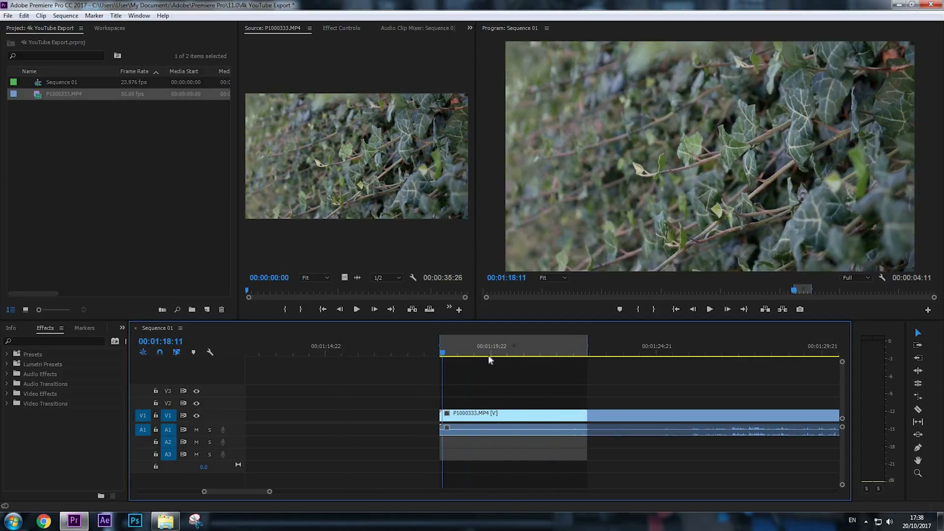
click(557, 354)
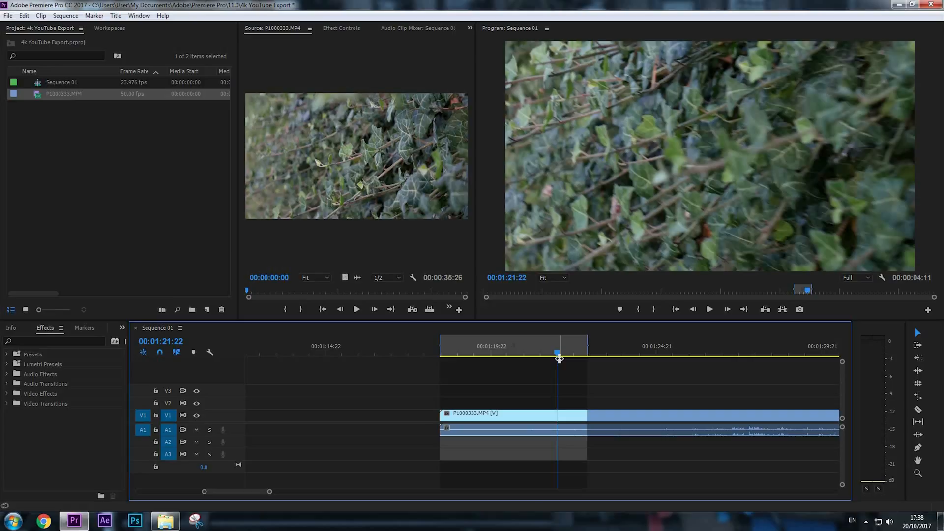
mouse_move(144, 214)
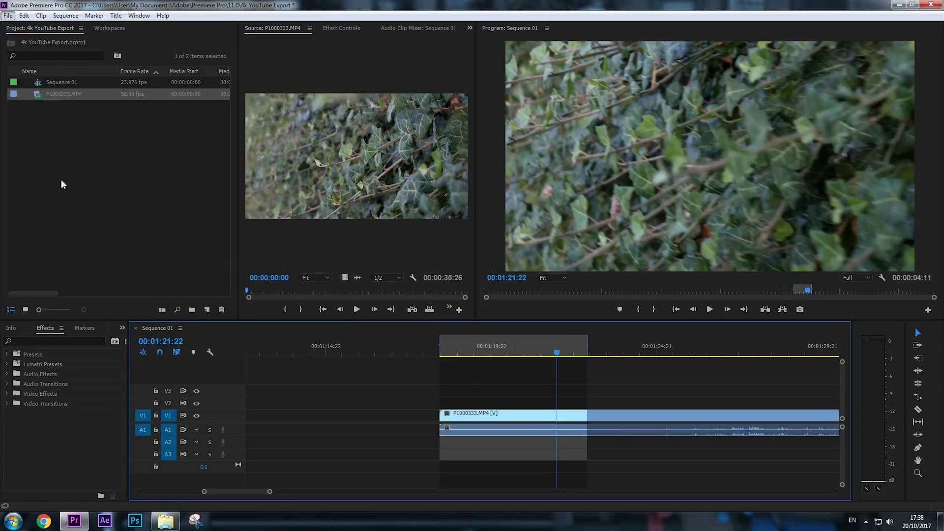
Step: Bring up Export Media for Sequence 01 from the File menu
click(9, 15)
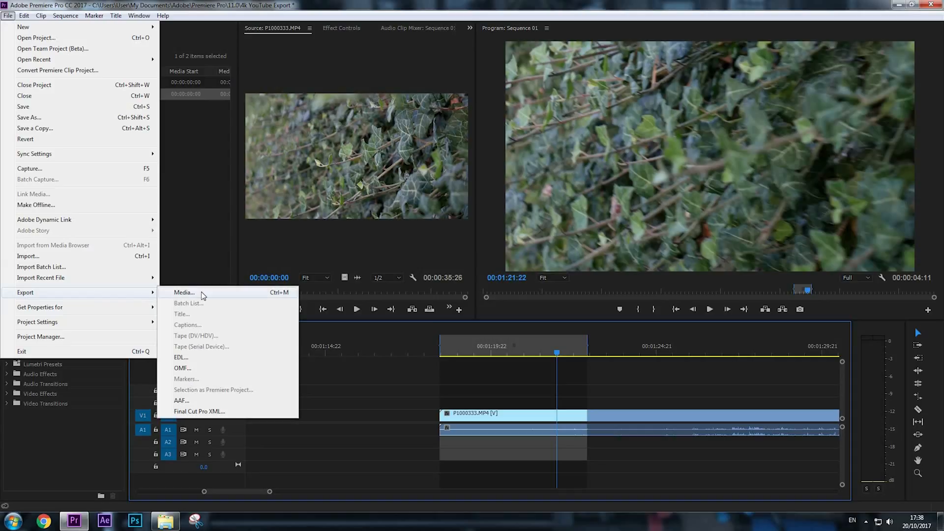
mouse_move(264, 295)
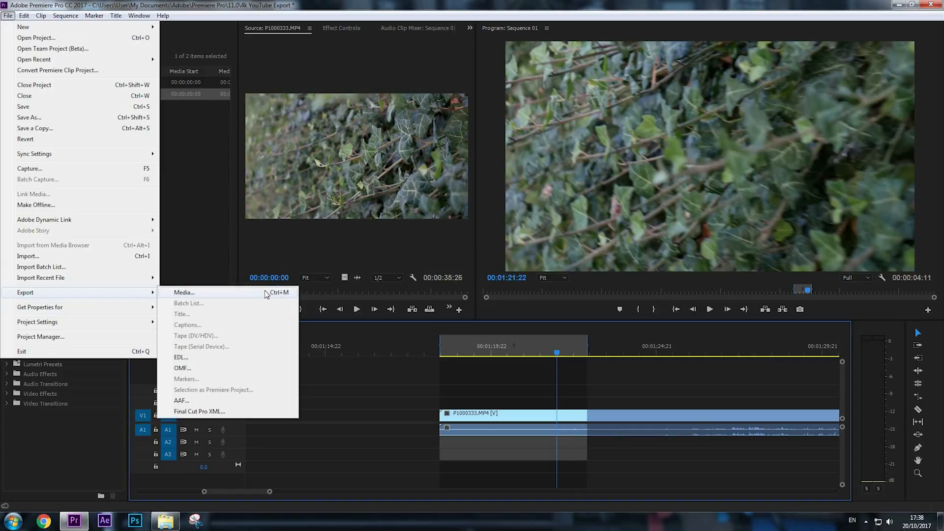
mouse_move(287, 293)
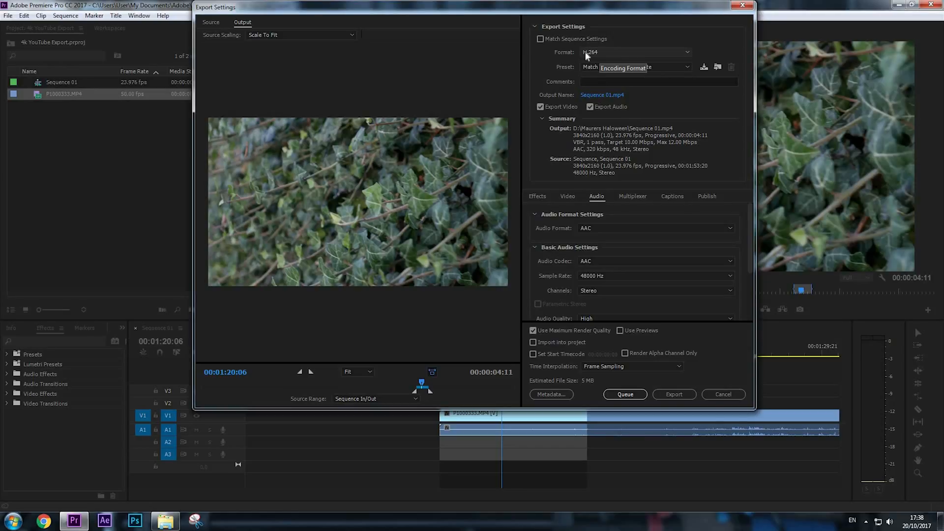
Step: Choose a higher-bitrate H.264 preset targeting 40 Mbps for the 3840x2160 export
click(635, 67)
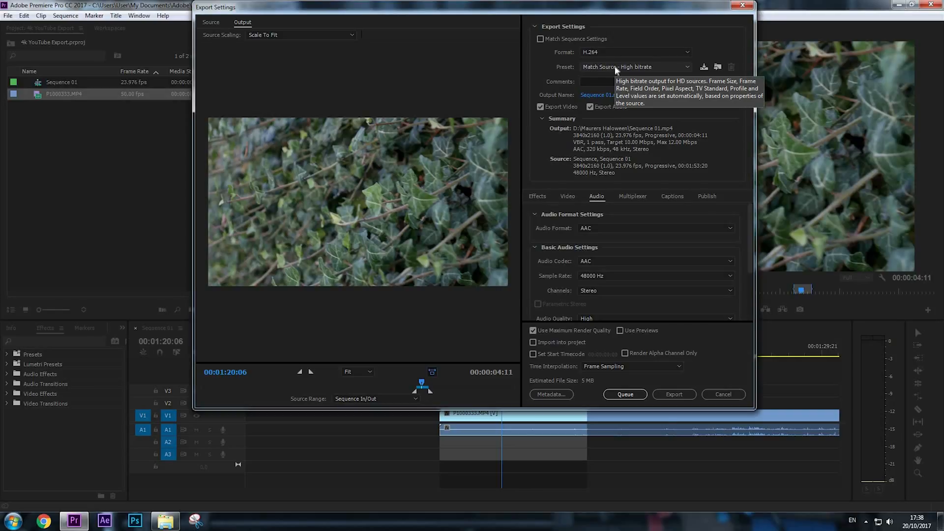
click(686, 67)
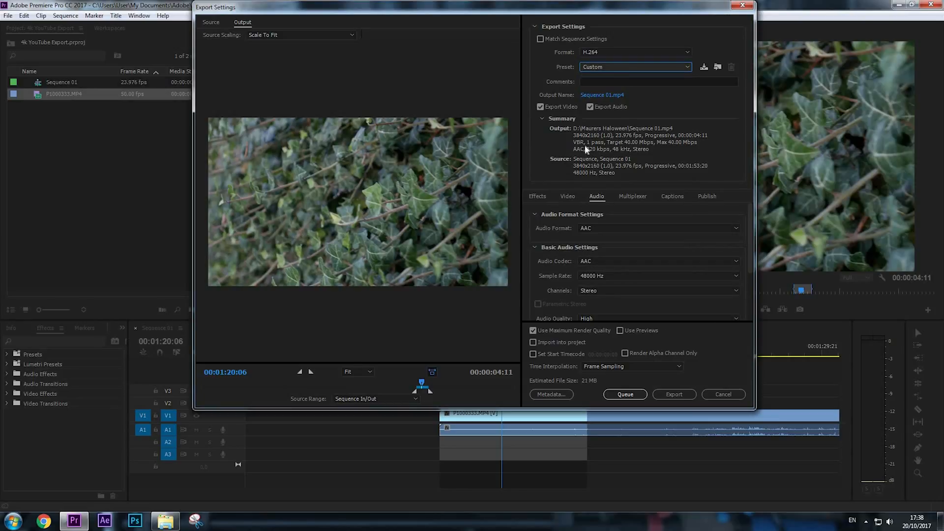
mouse_move(554, 108)
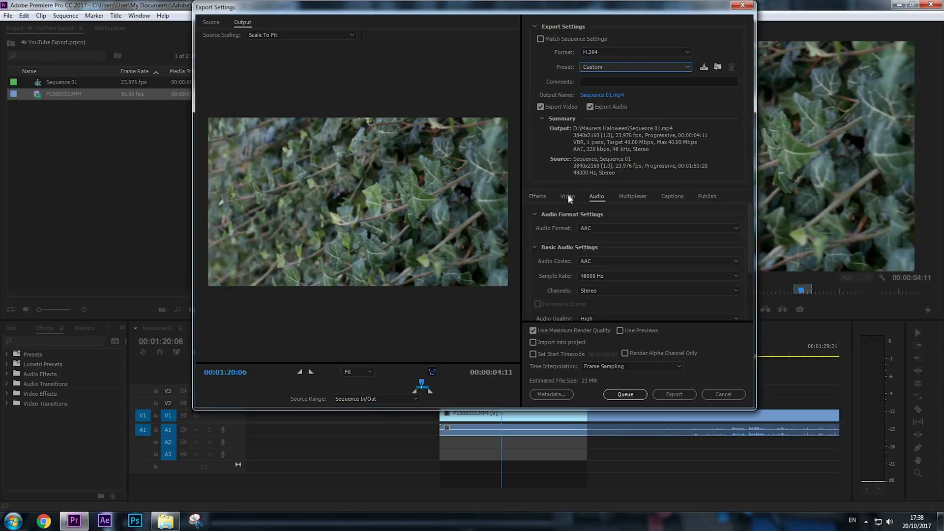
Step: In the Video settings, set Bitrate Encoding to CBR at 40 Mbps
click(568, 195)
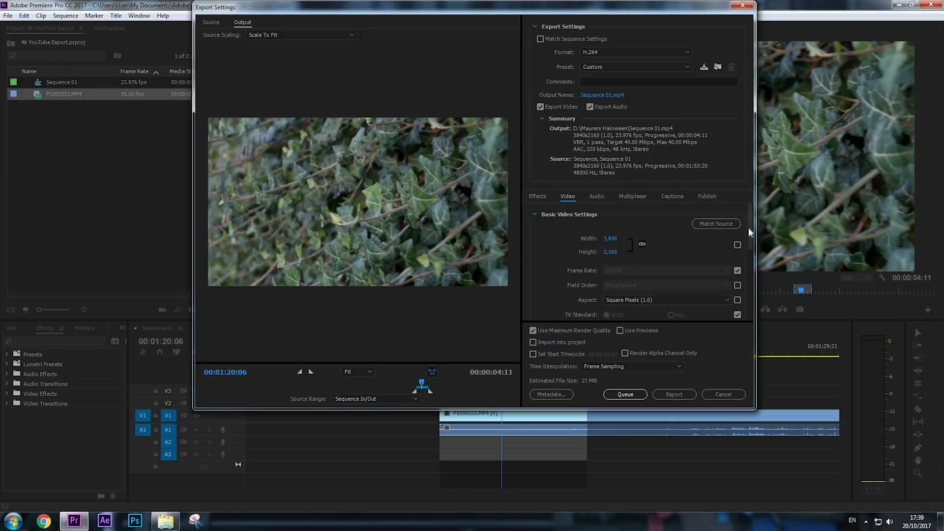
mouse_move(571, 259)
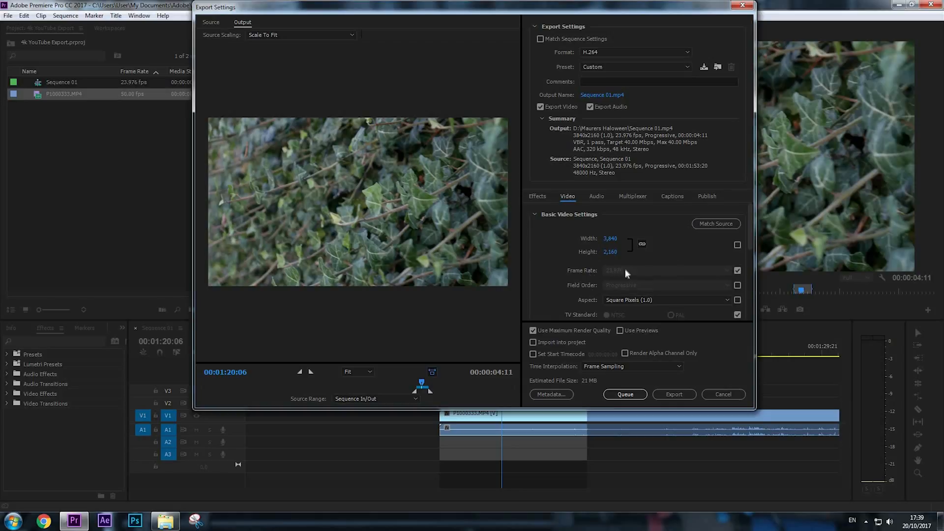
scroll(down, 3)
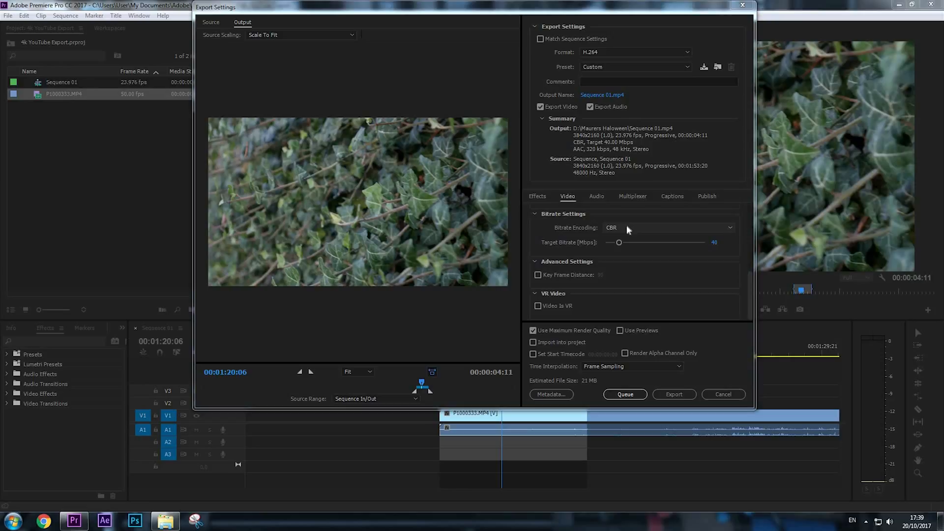
mouse_move(618, 228)
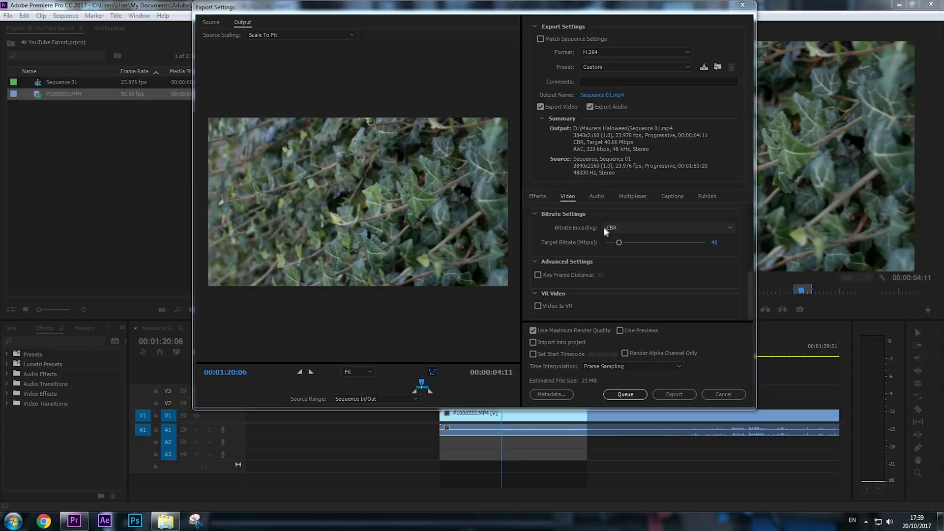
mouse_move(397, 154)
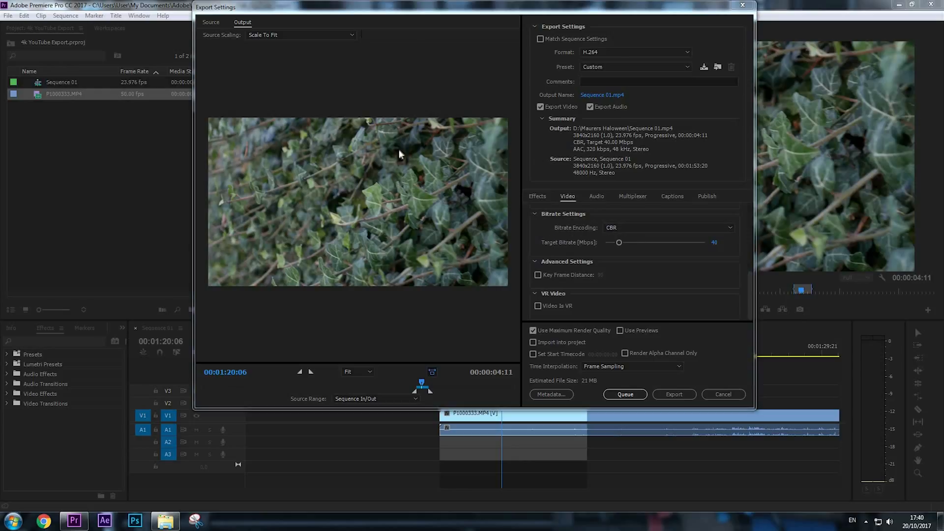
mouse_move(414, 191)
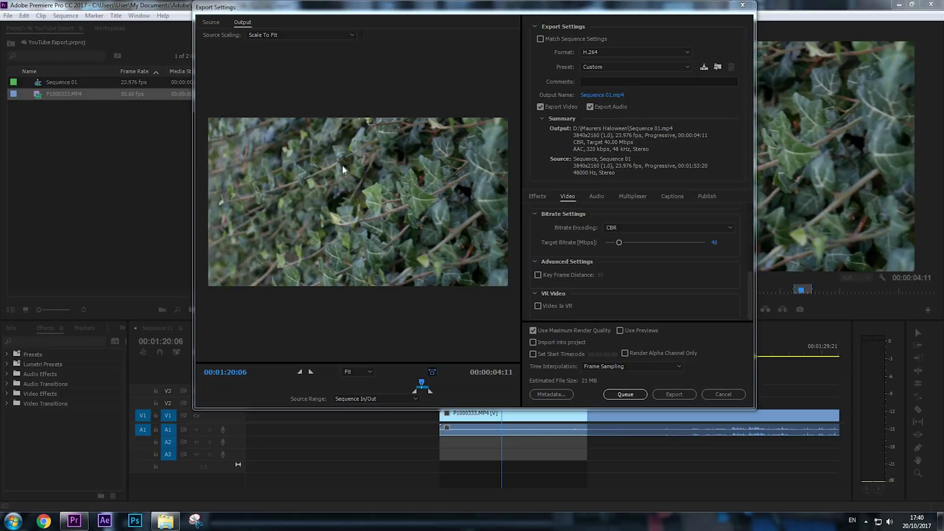
mouse_move(337, 217)
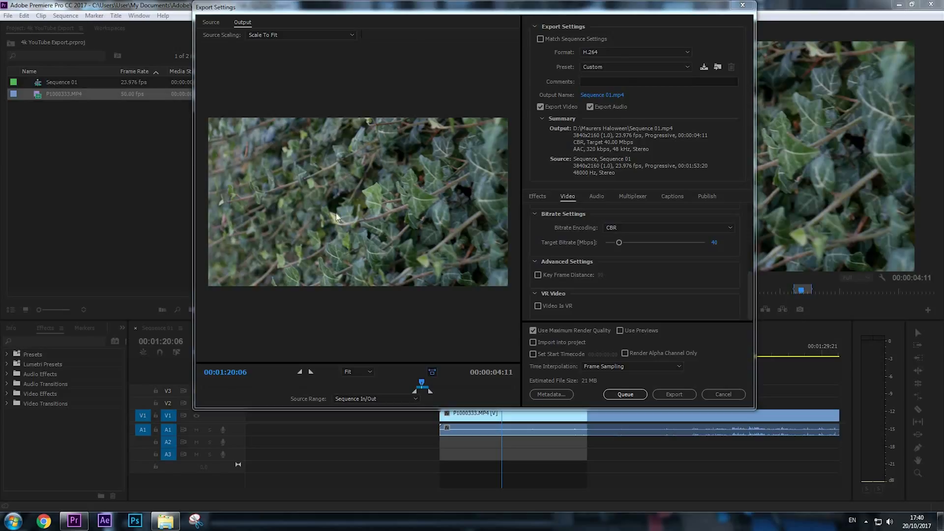
mouse_move(387, 189)
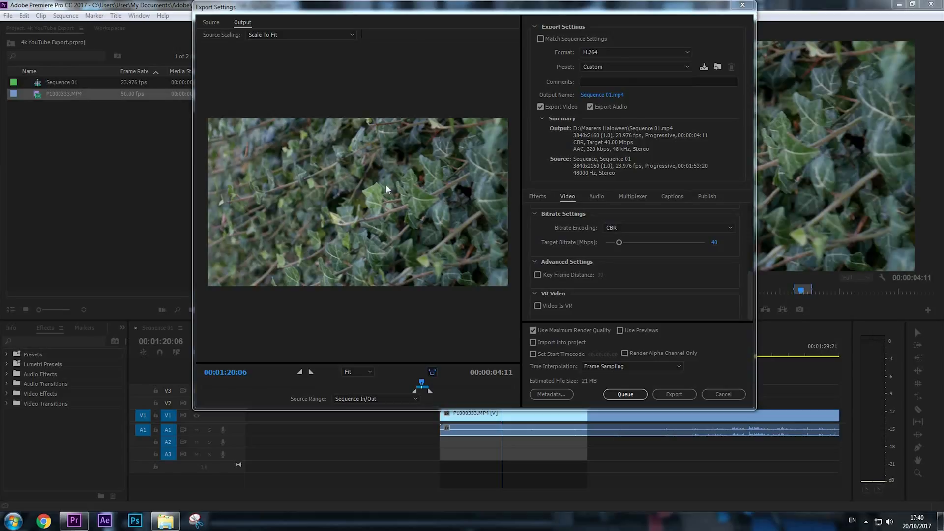
mouse_move(365, 209)
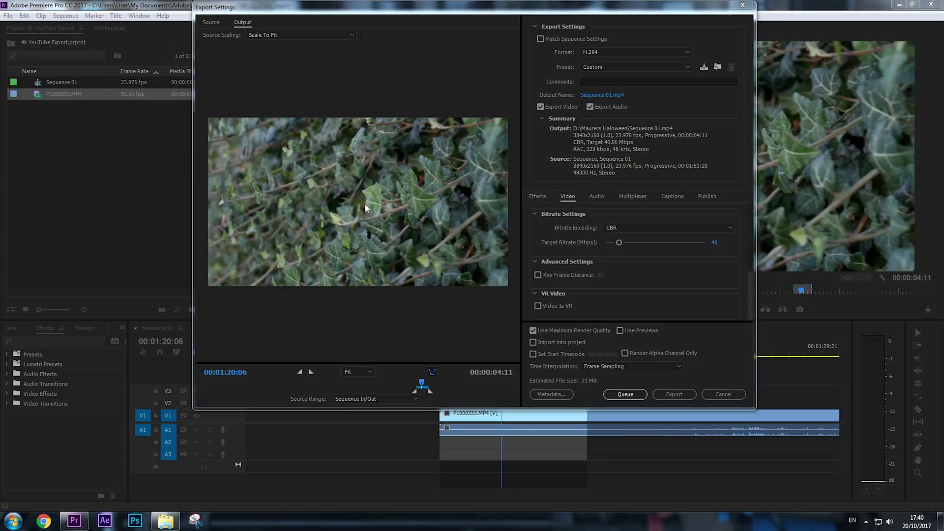
mouse_move(600, 246)
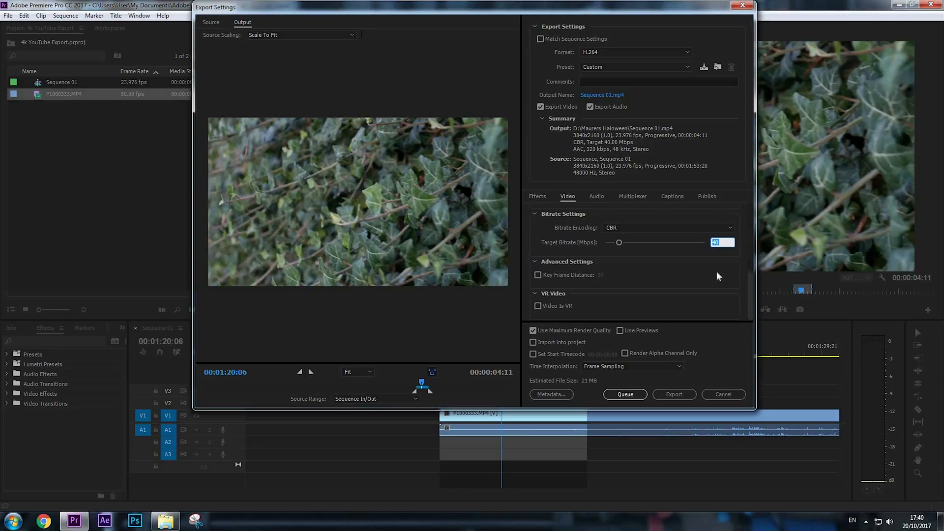
Step: Raise the CBR target video bitrate to 100 Mbps with Use Maximum Render Quality on
drag(619, 242, 639, 241)
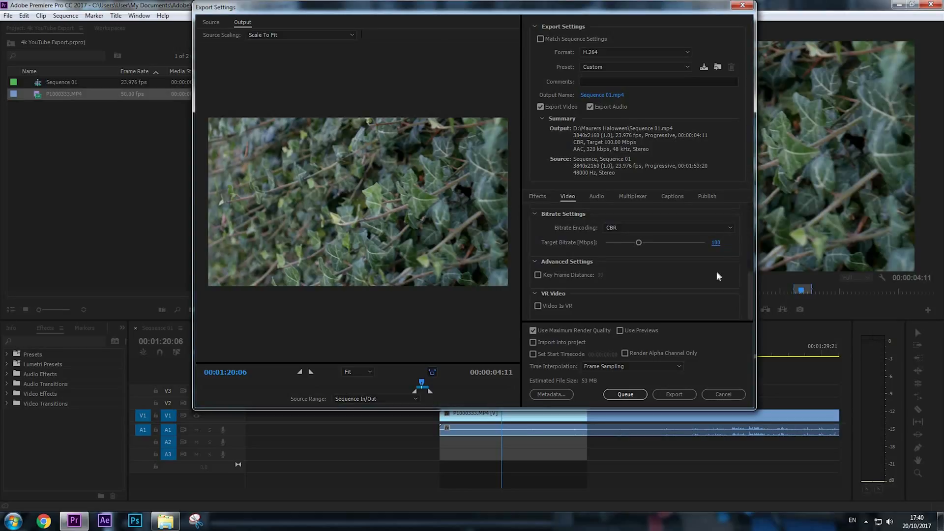
click(532, 330)
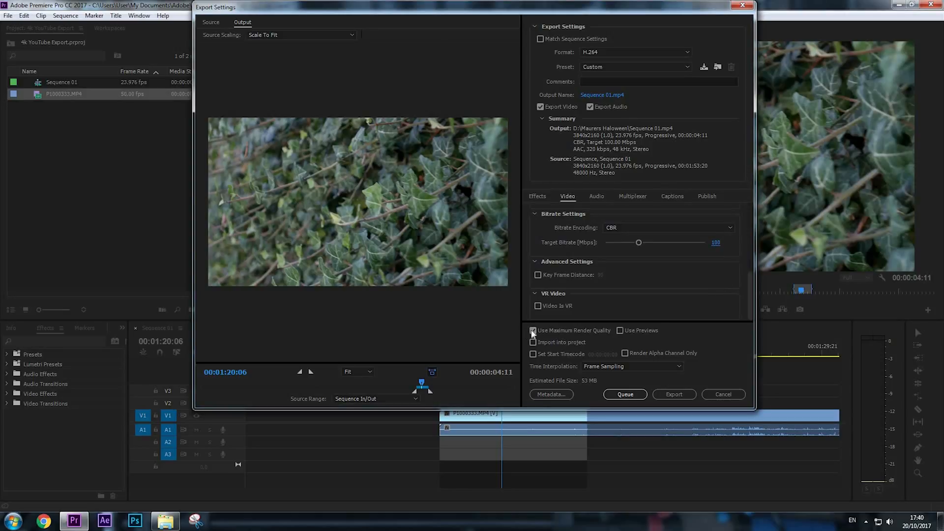
click(532, 330)
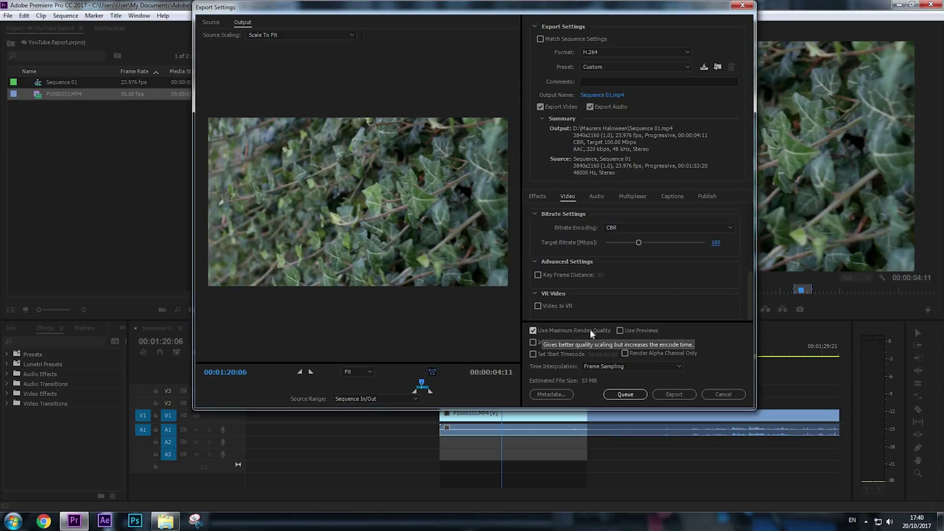
mouse_move(679, 314)
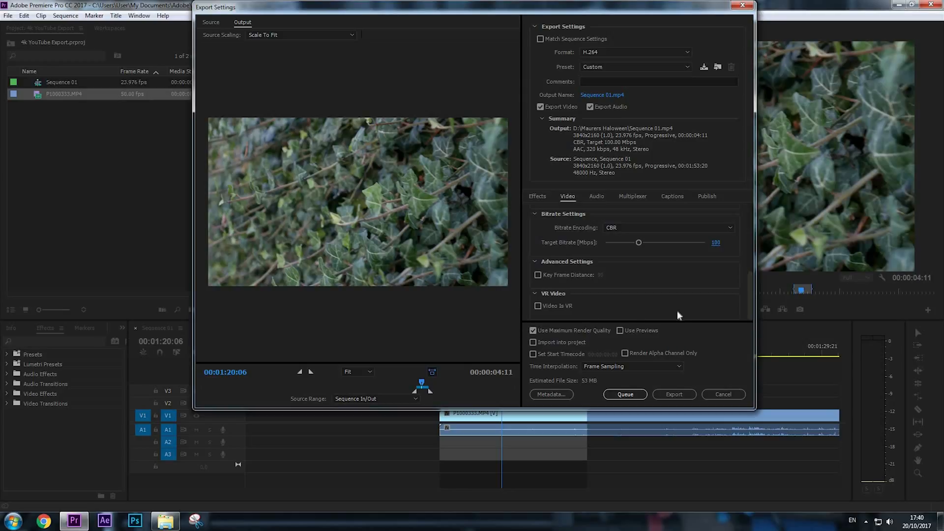
click(596, 195)
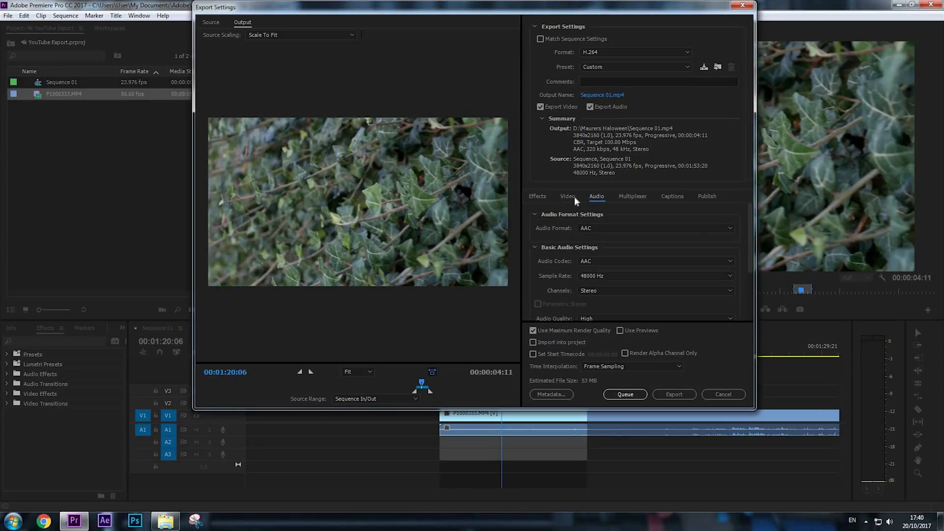
Step: Set the AAC audio bitrate to 320 kbps in the Audio settings
click(567, 196)
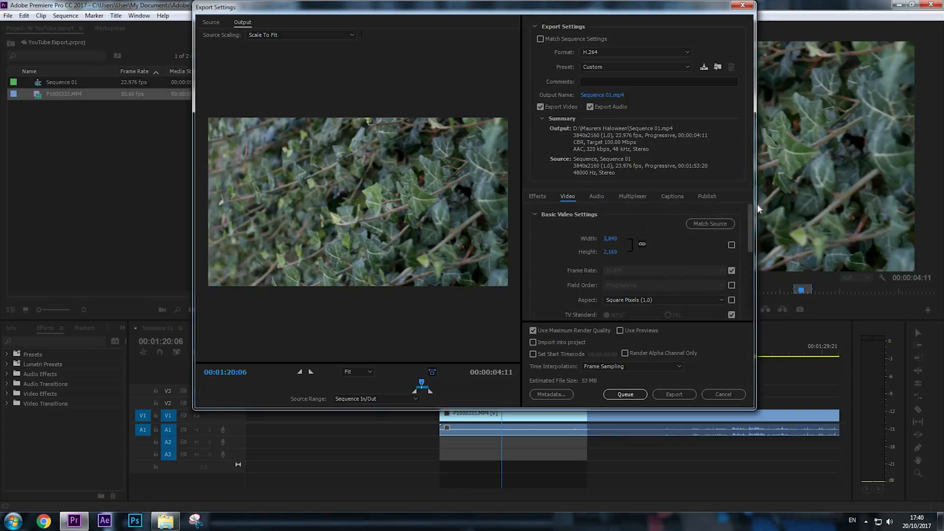
click(596, 196)
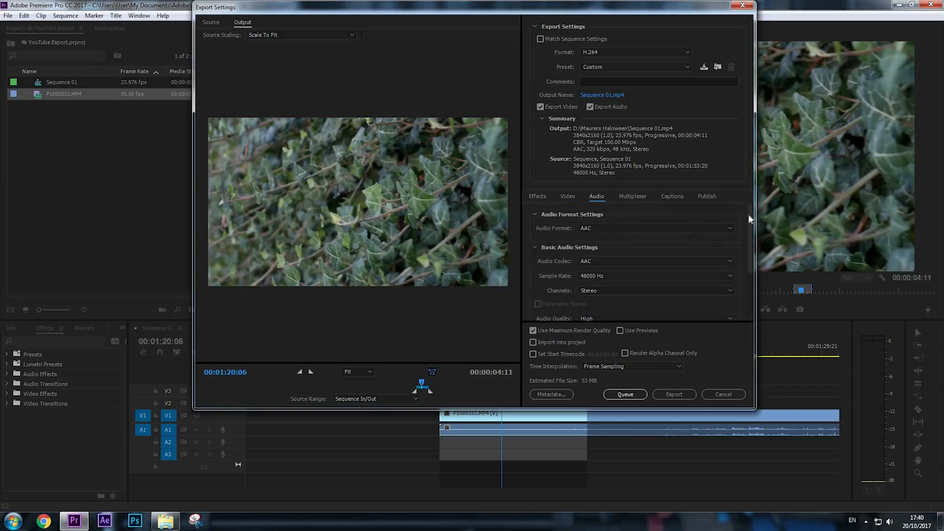
scroll(down, 3)
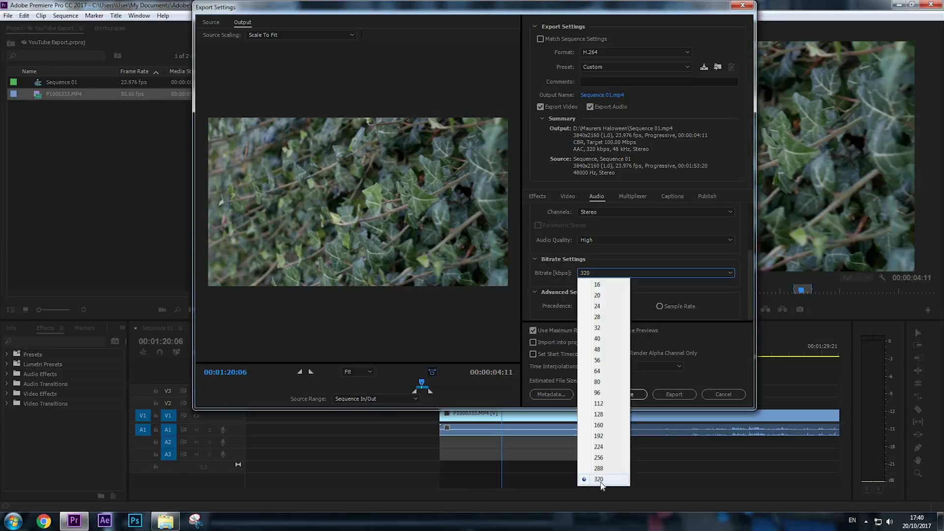
click(603, 479)
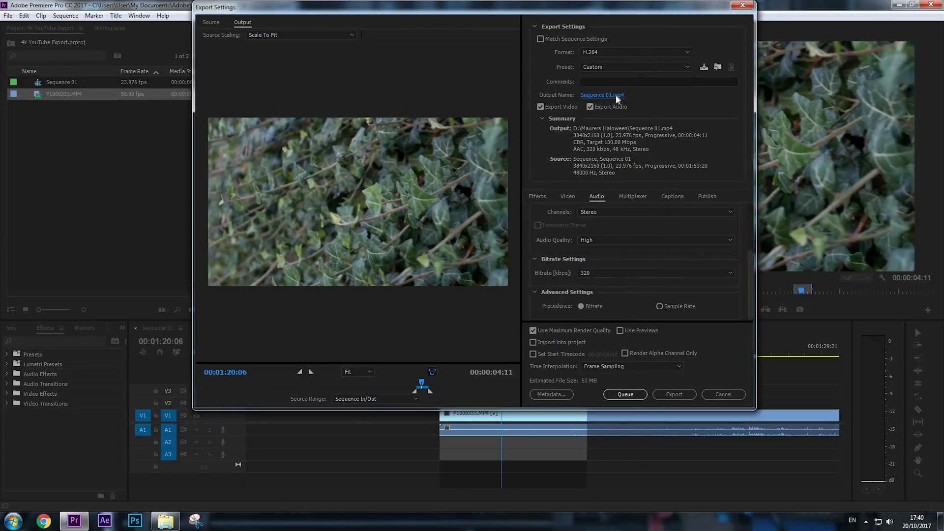
Step: Name the output file '4K video for example' and save it to the Desktop
click(601, 95)
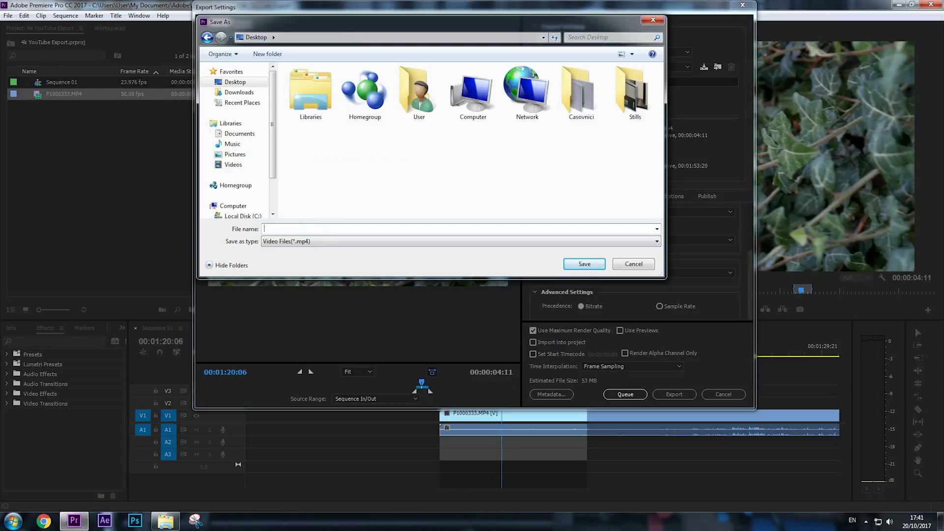
text(4K video for example)
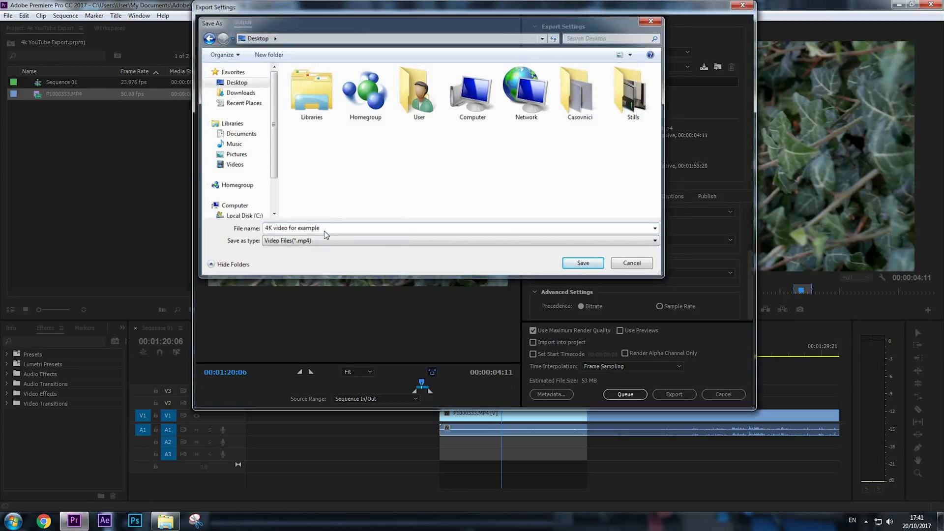
click(582, 263)
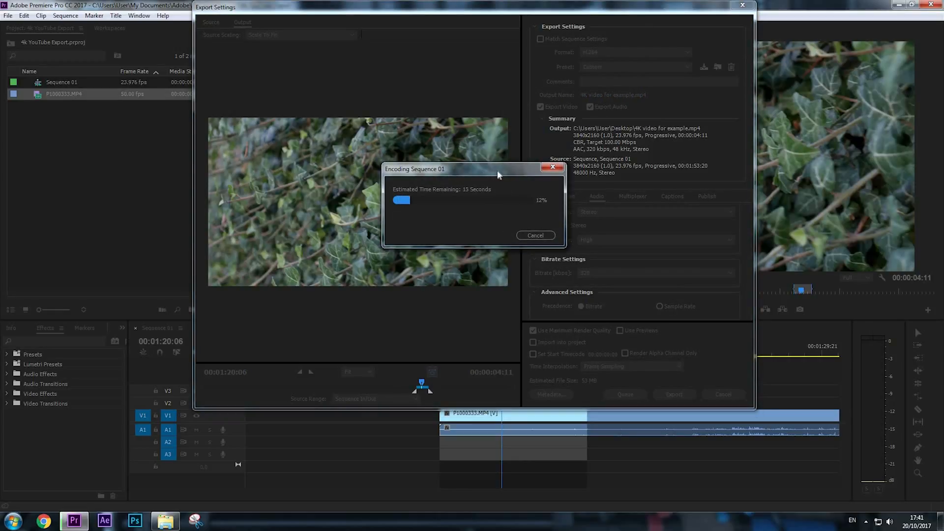
Step: Move the Encoding Sequence 01 progress window aside while the export runs
drag(497, 169, 361, 170)
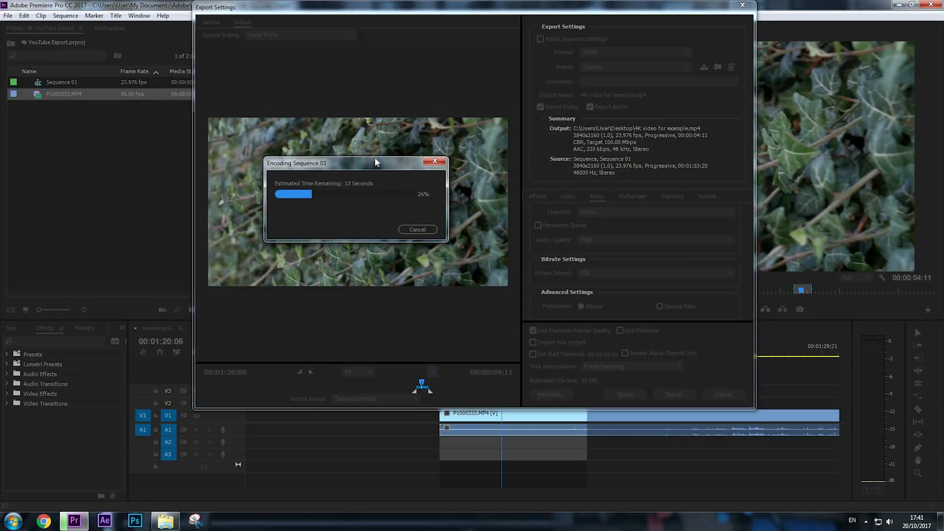
mouse_move(165, 188)
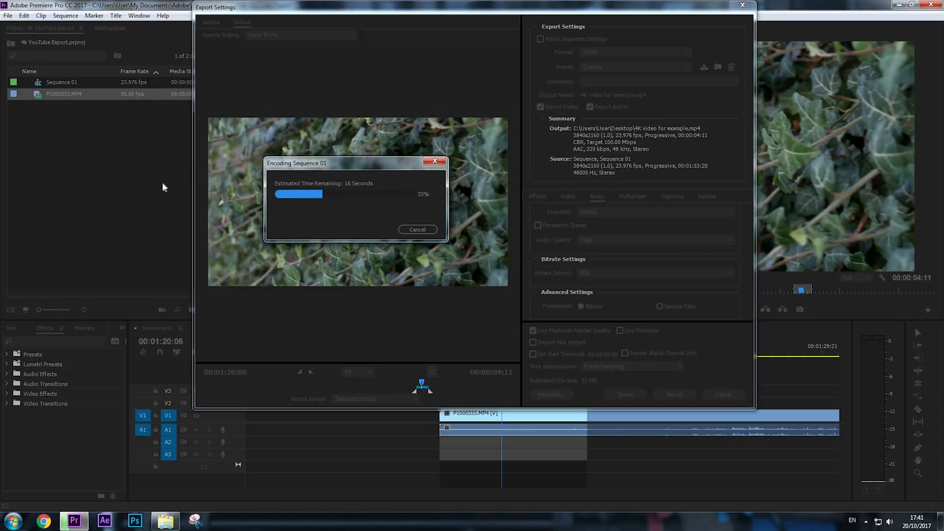